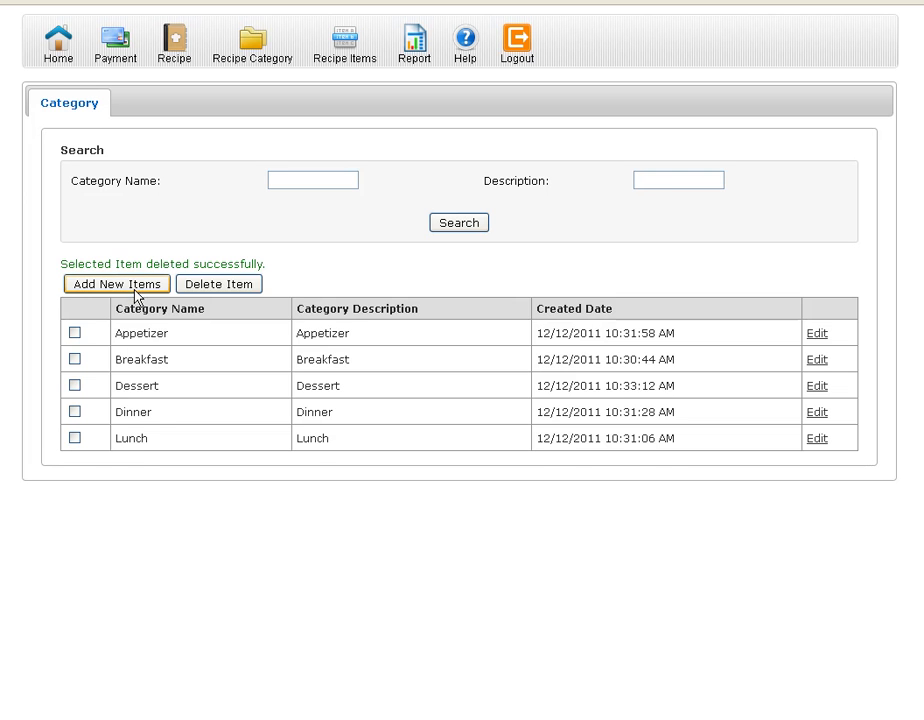
- Save a new category named Brunch with the description Brunch
click(116, 284)
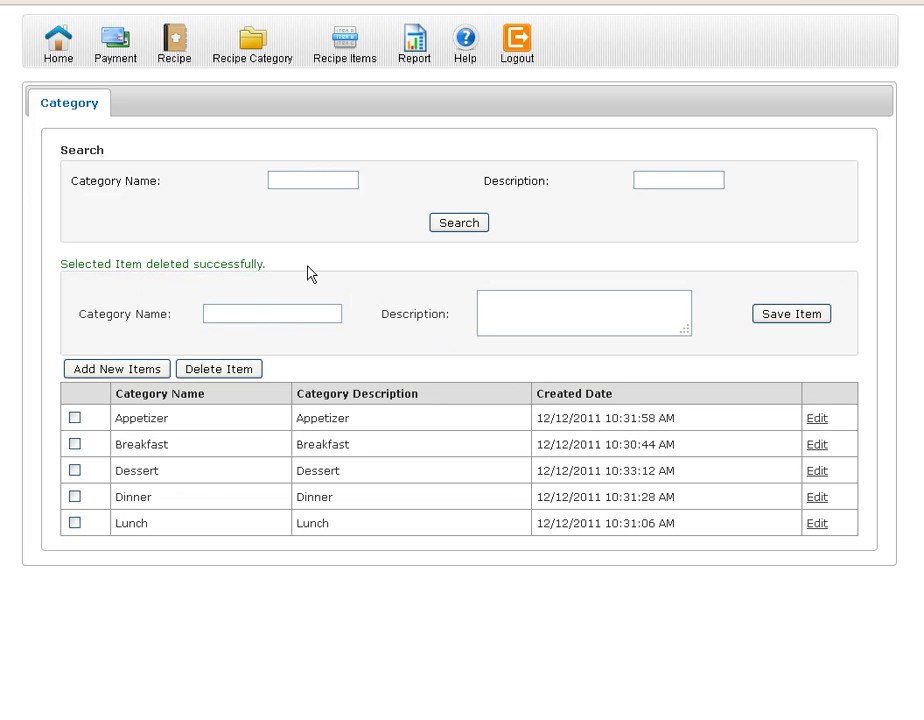
text(Br)
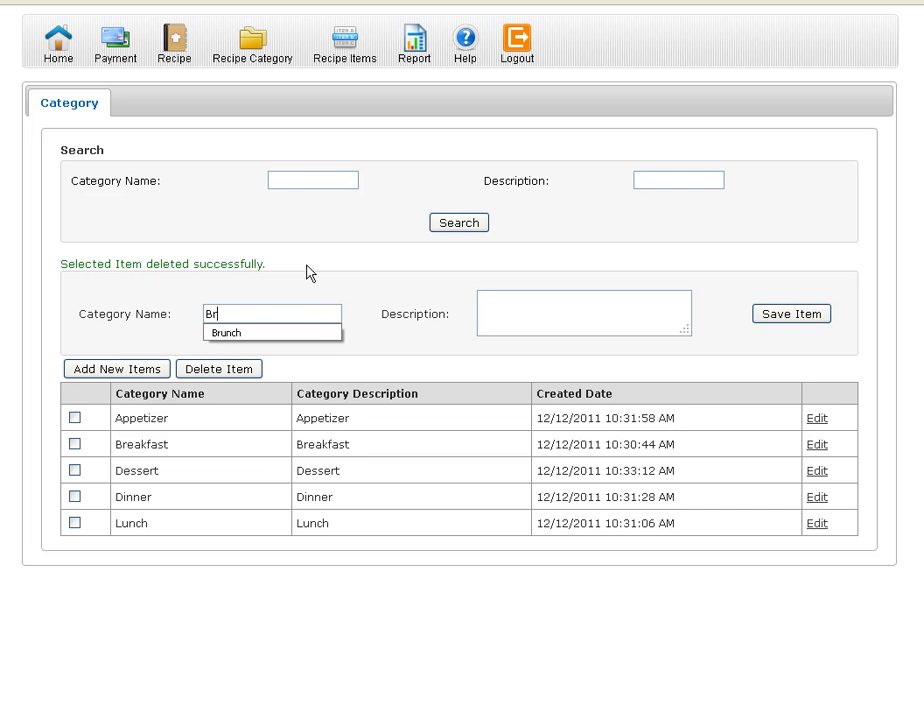
click(228, 332)
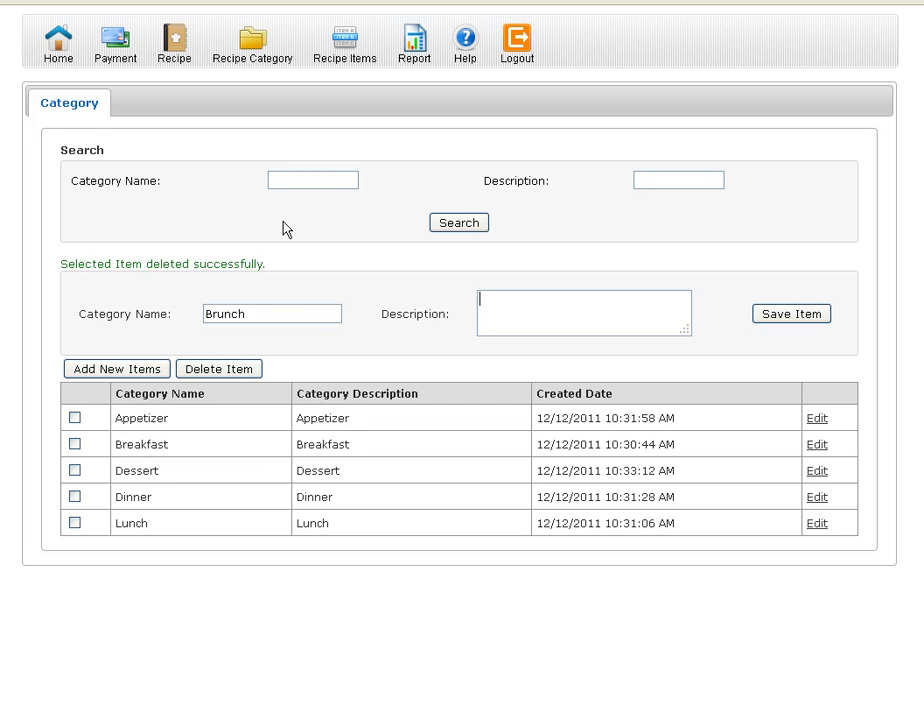
text(Brunch)
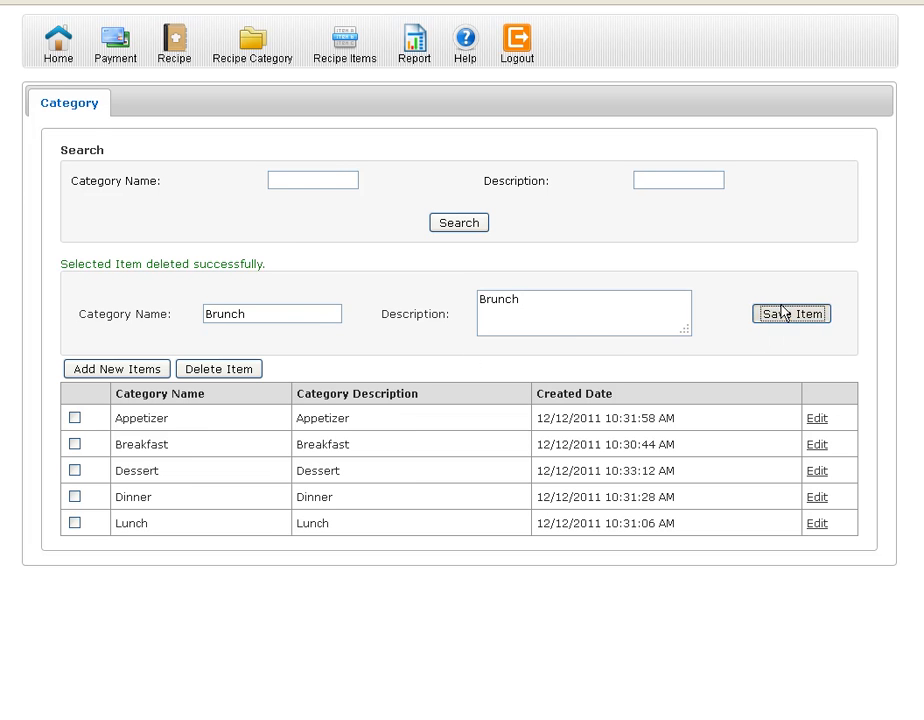
click(792, 312)
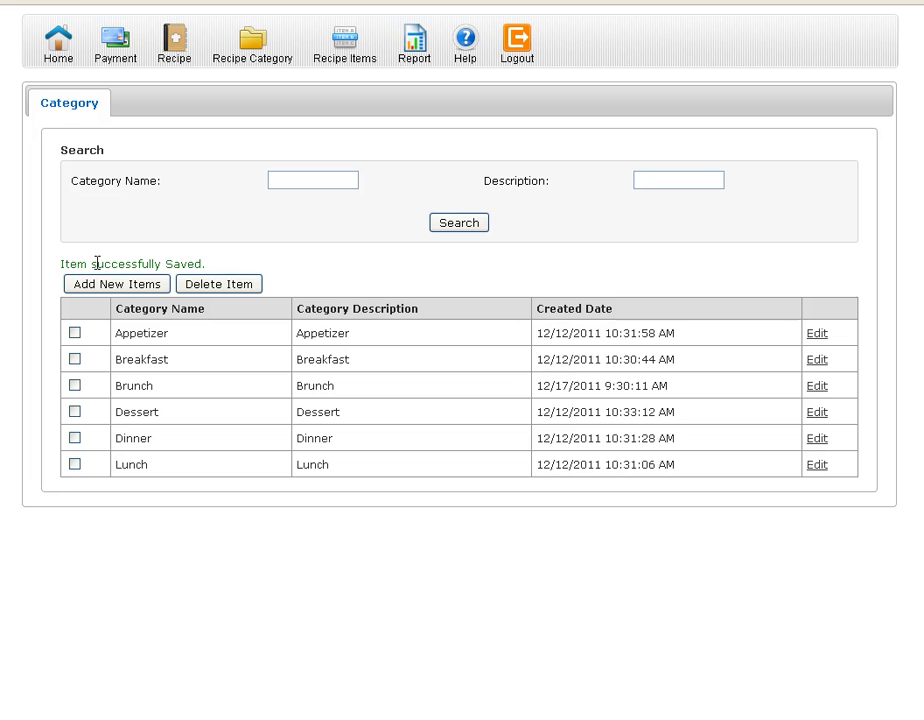
mouse_move(110, 272)
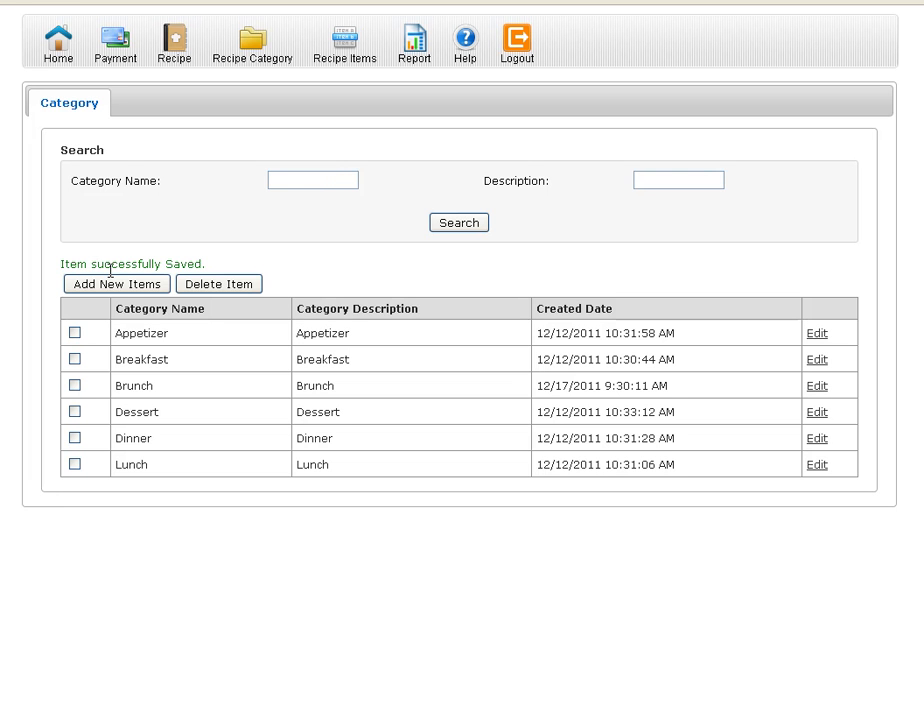
- Save a new category Linner described as Lunch and Dinner
click(116, 284)
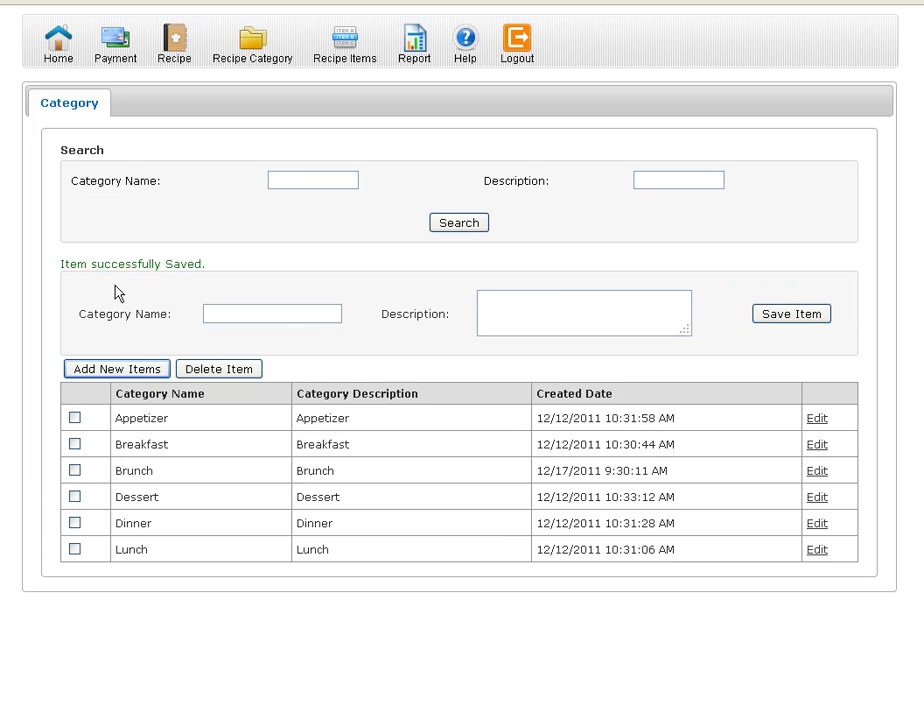
text(Linner)
click(584, 312)
text(Lunch)
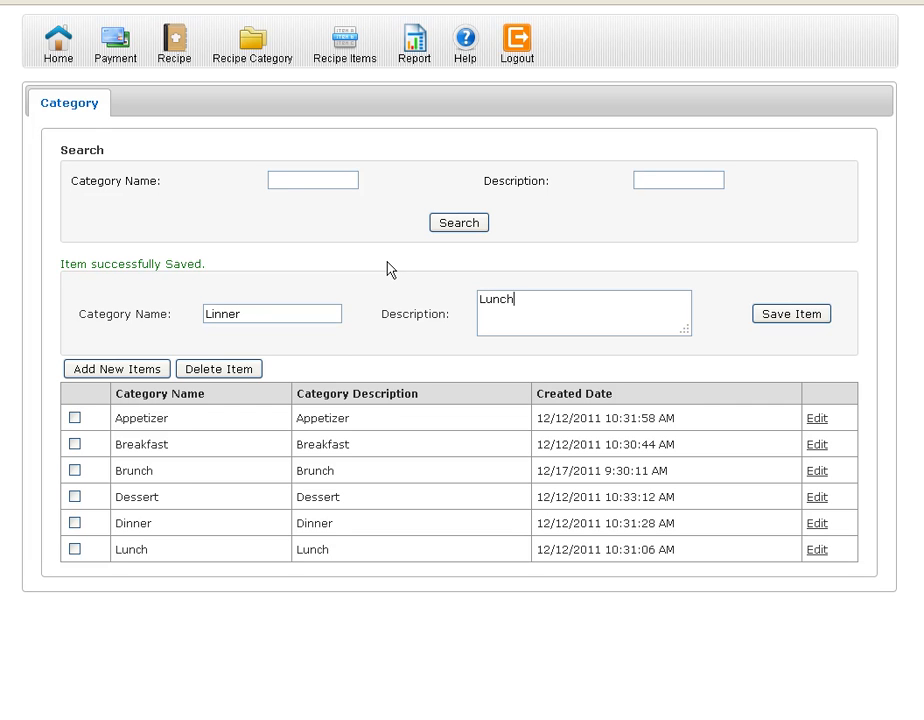
text(and C)
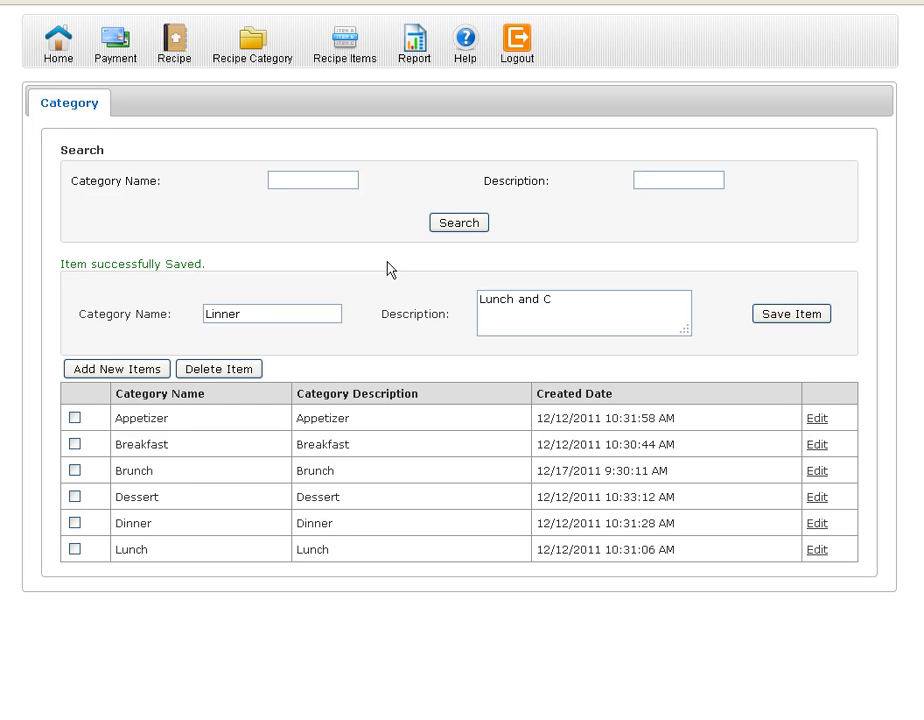
text(inner)
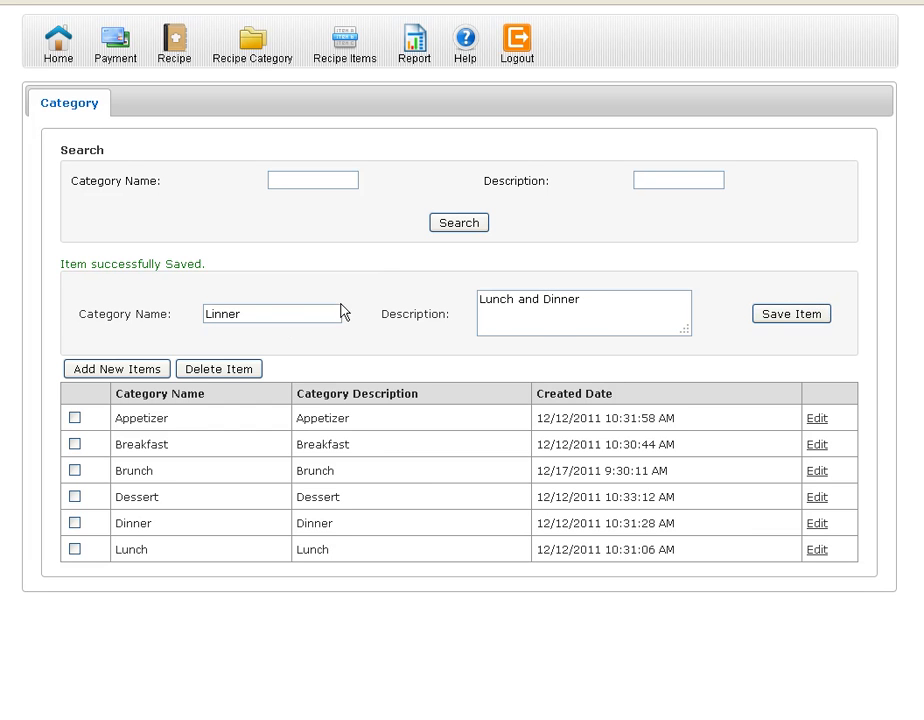
click(792, 312)
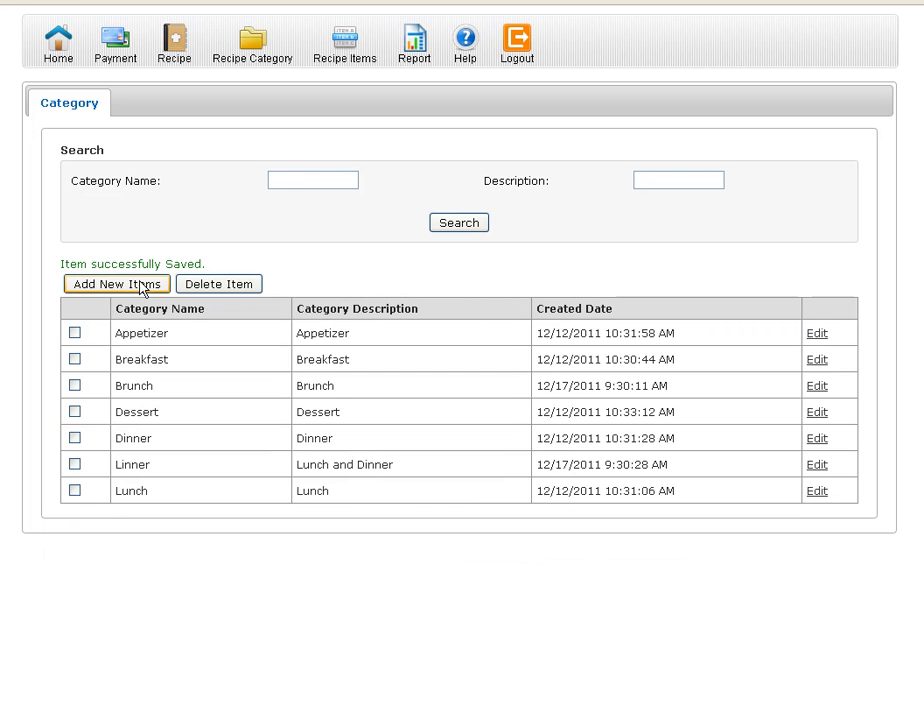
- Save another new category Comba described as Combo
click(116, 284)
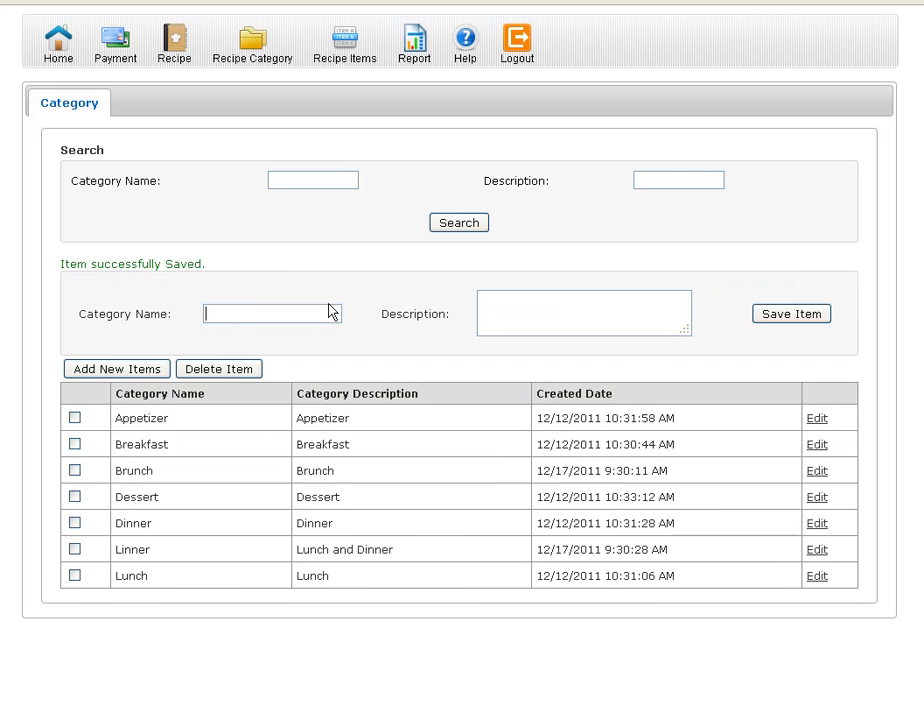
text(Com)
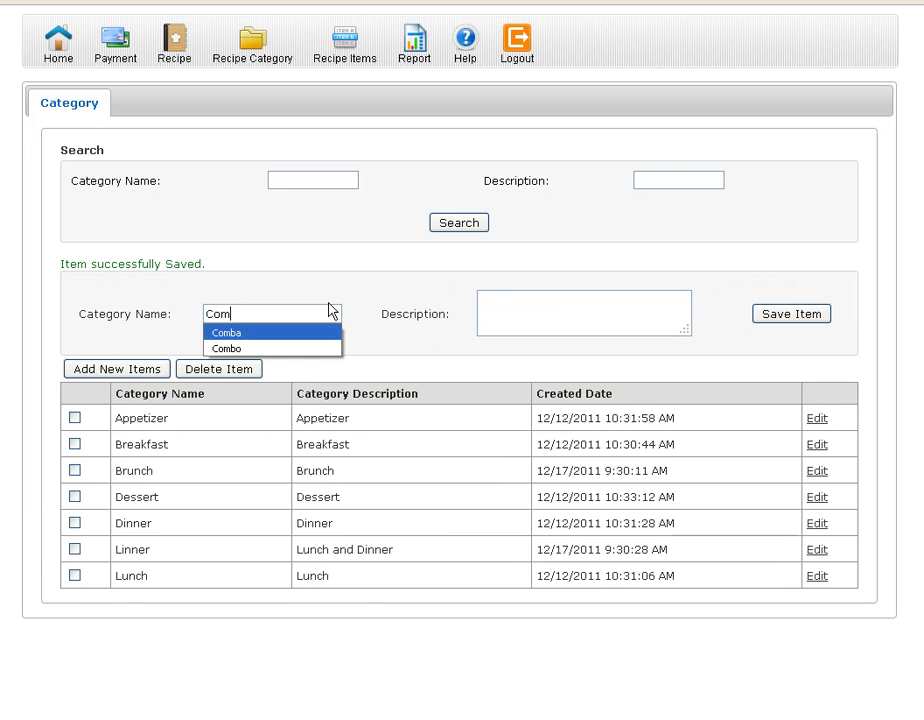
click(228, 332)
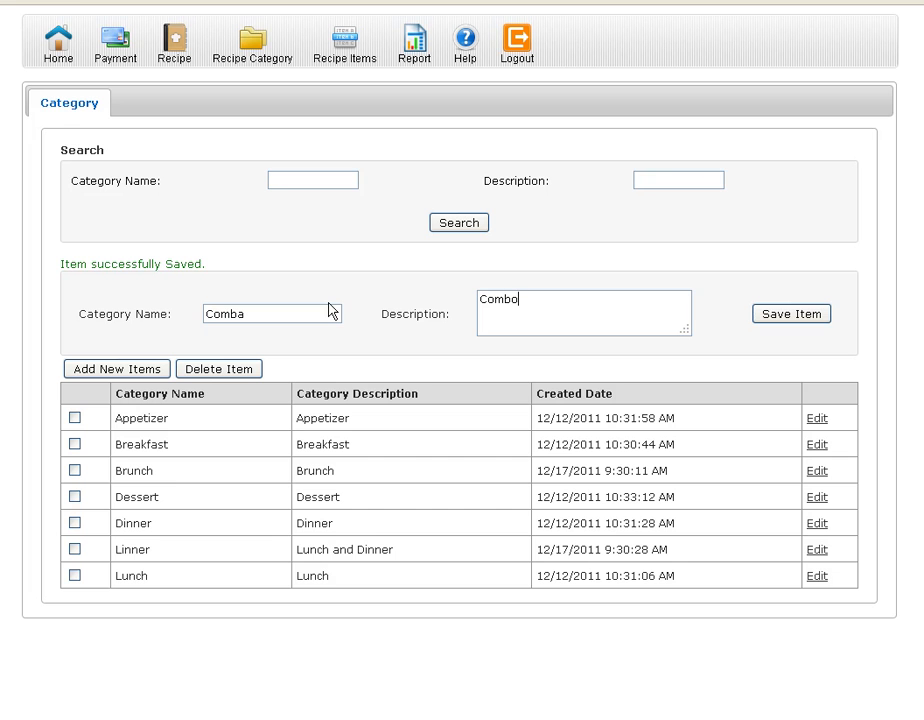
mouse_move(776, 228)
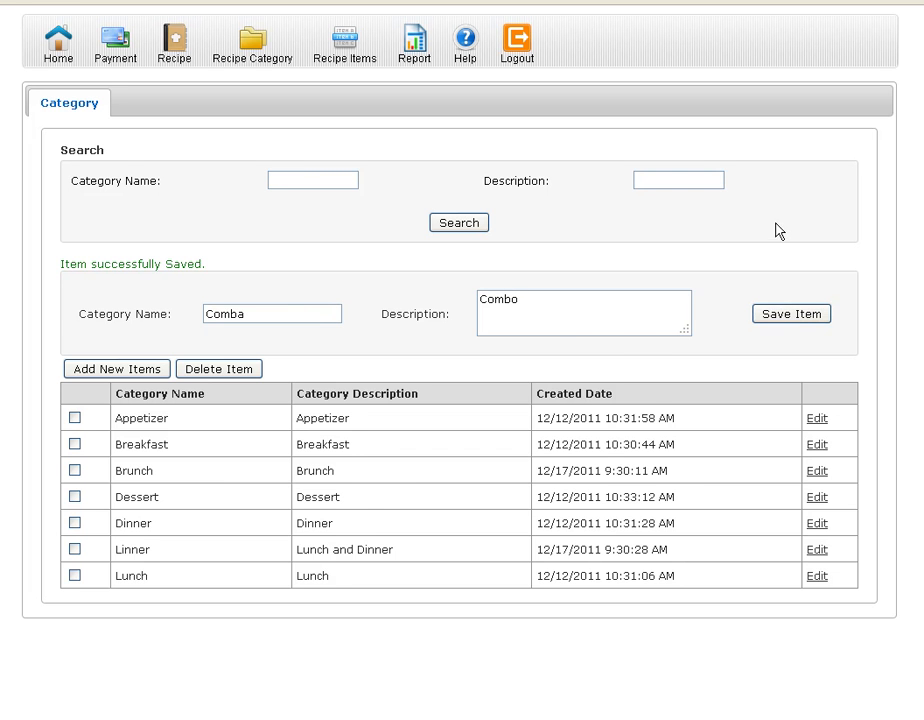
click(792, 312)
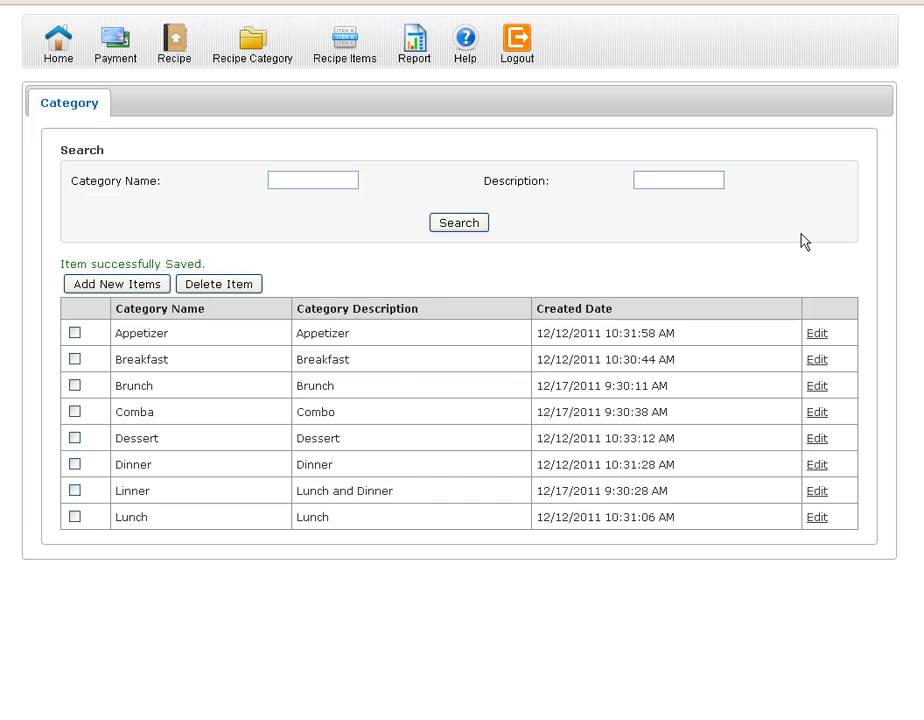
mouse_move(152, 424)
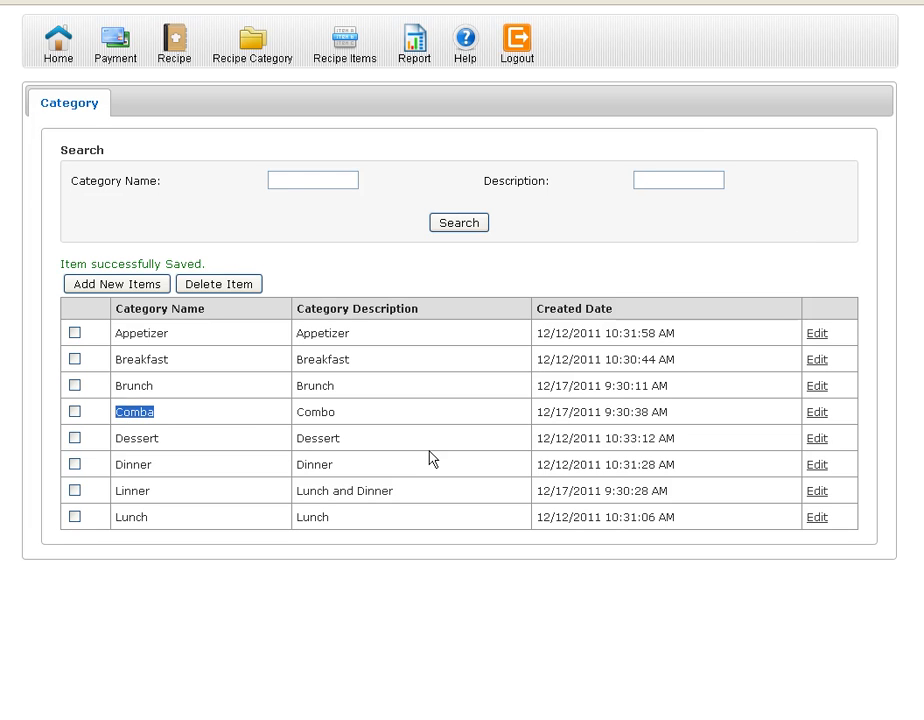
mouse_move(808, 412)
text(Combo)
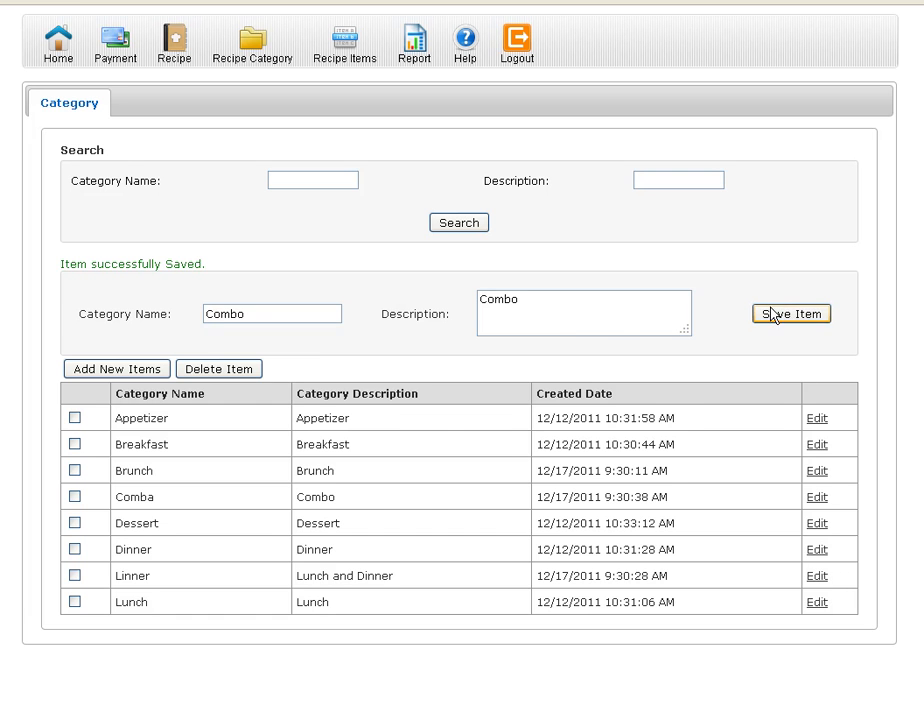
- Save the Comba category with its name corrected to Combo
click(792, 312)
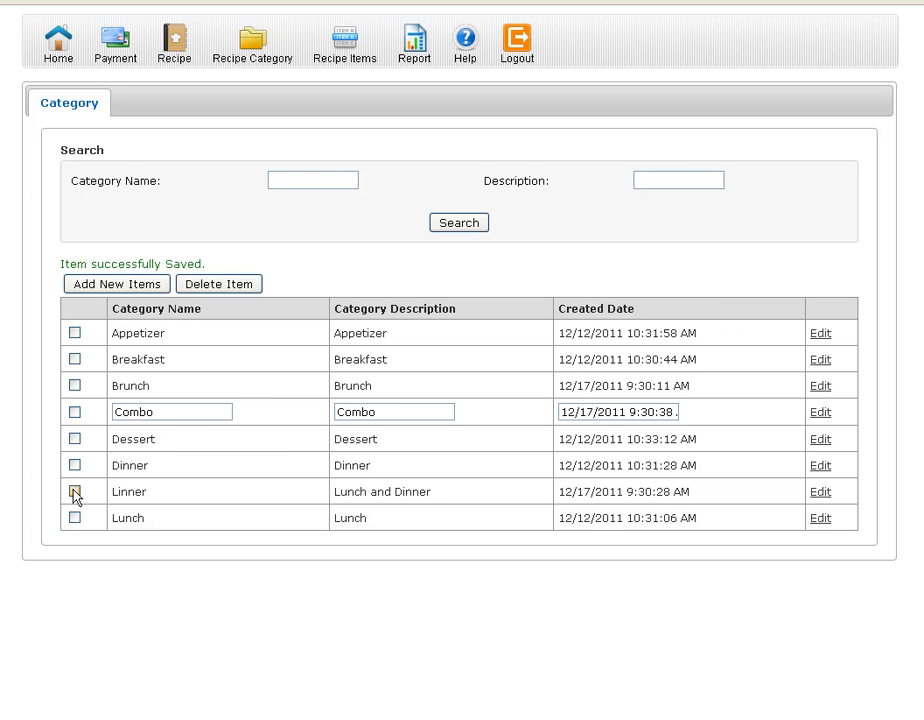
- Mark the Linner category and delete it from the list
click(74, 492)
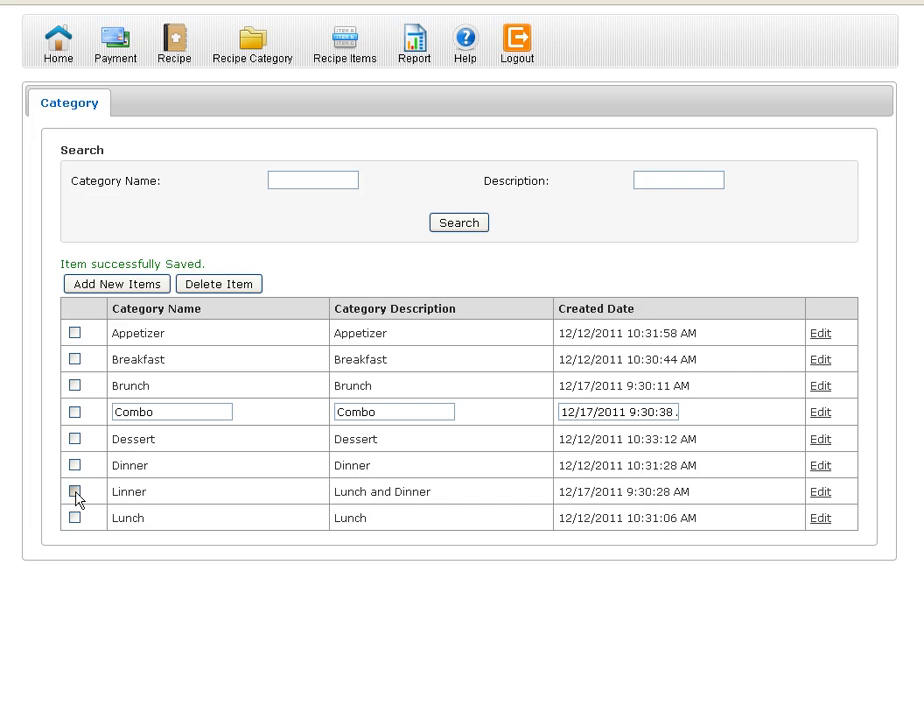
click(76, 492)
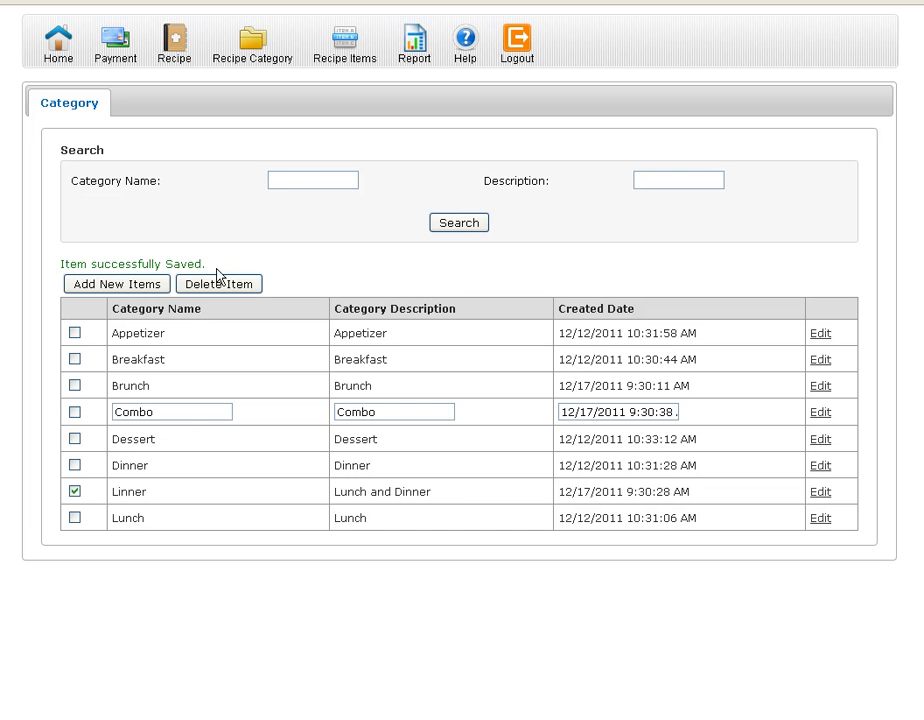
click(218, 284)
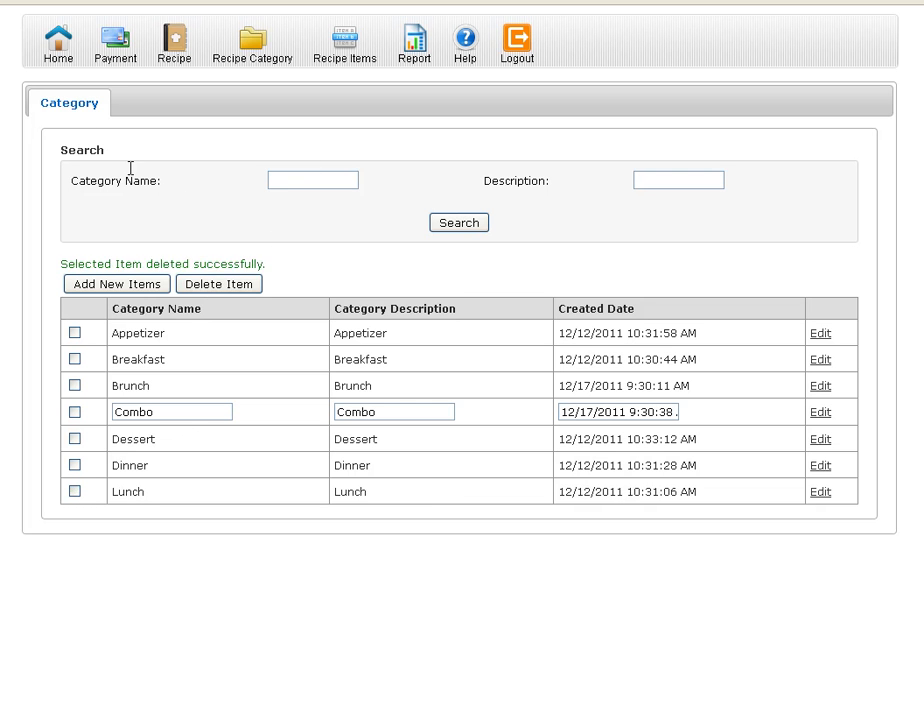
mouse_move(178, 180)
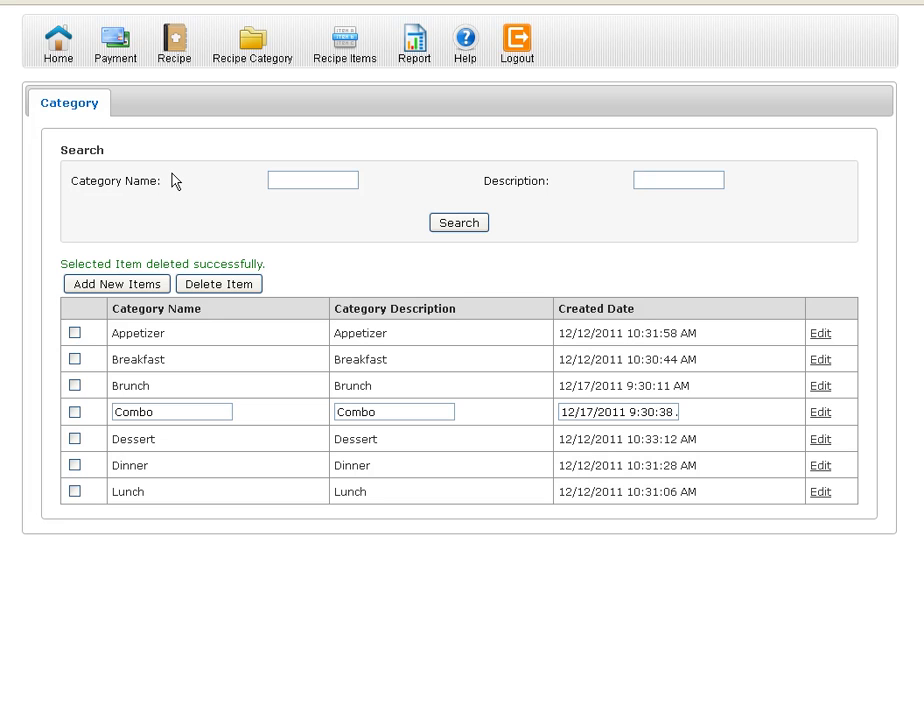
mouse_move(144, 156)
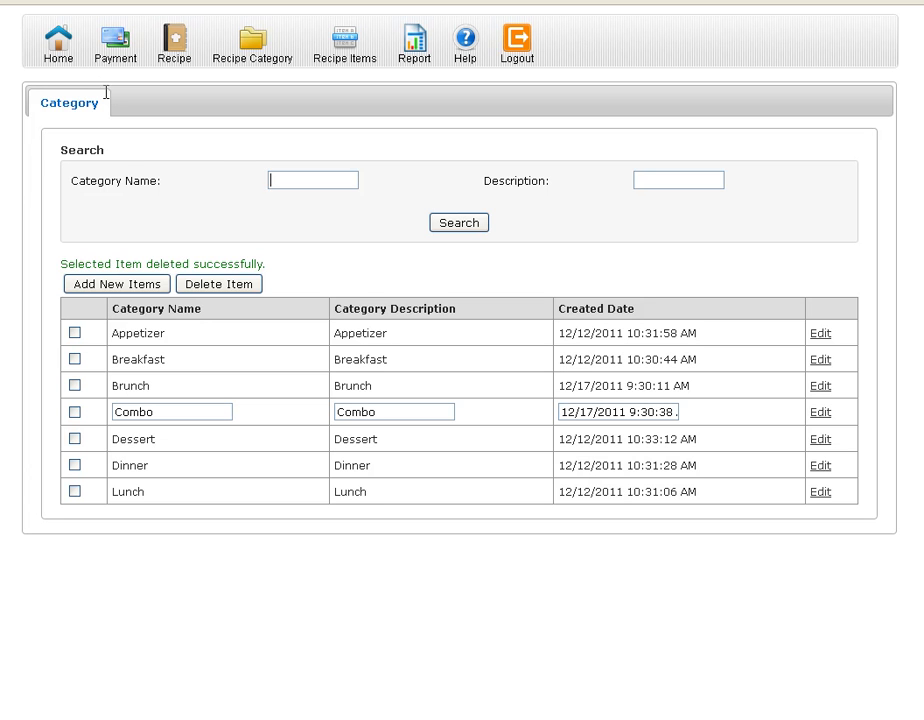
mouse_move(236, 62)
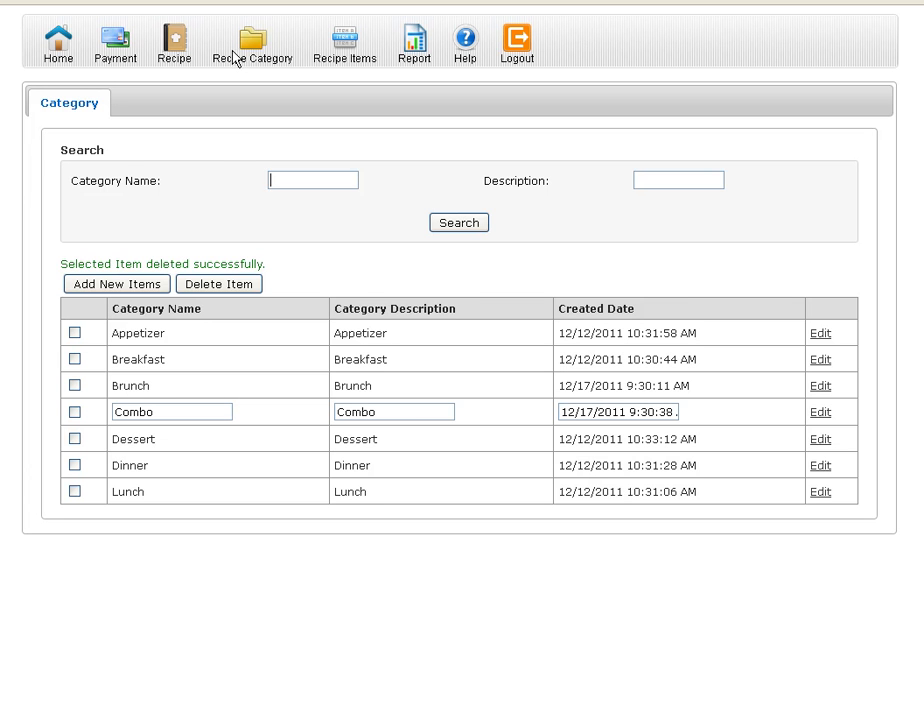
mouse_move(252, 52)
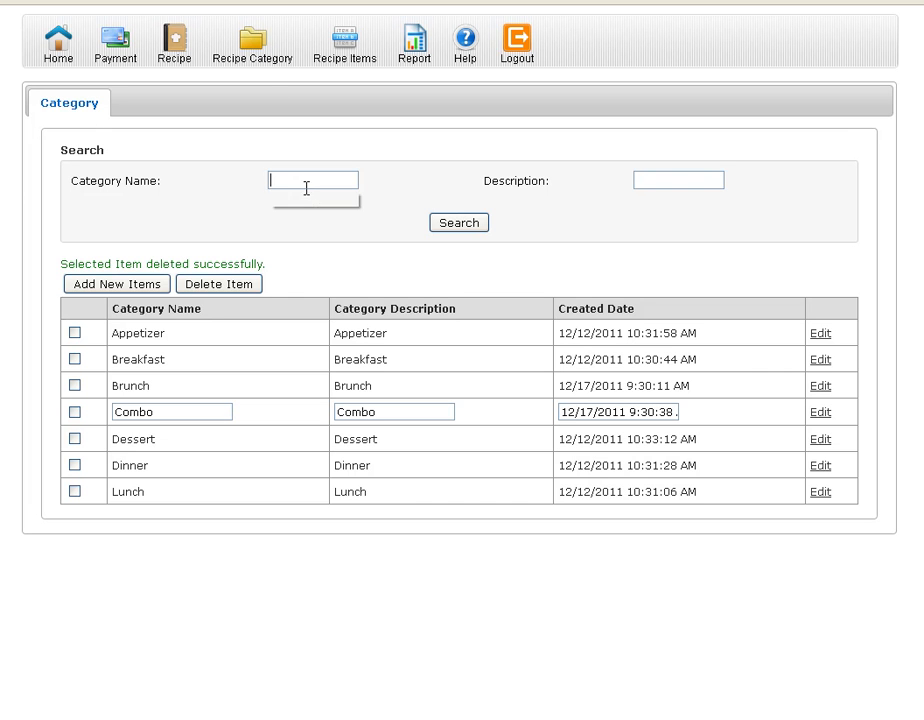
text(Breakfast)
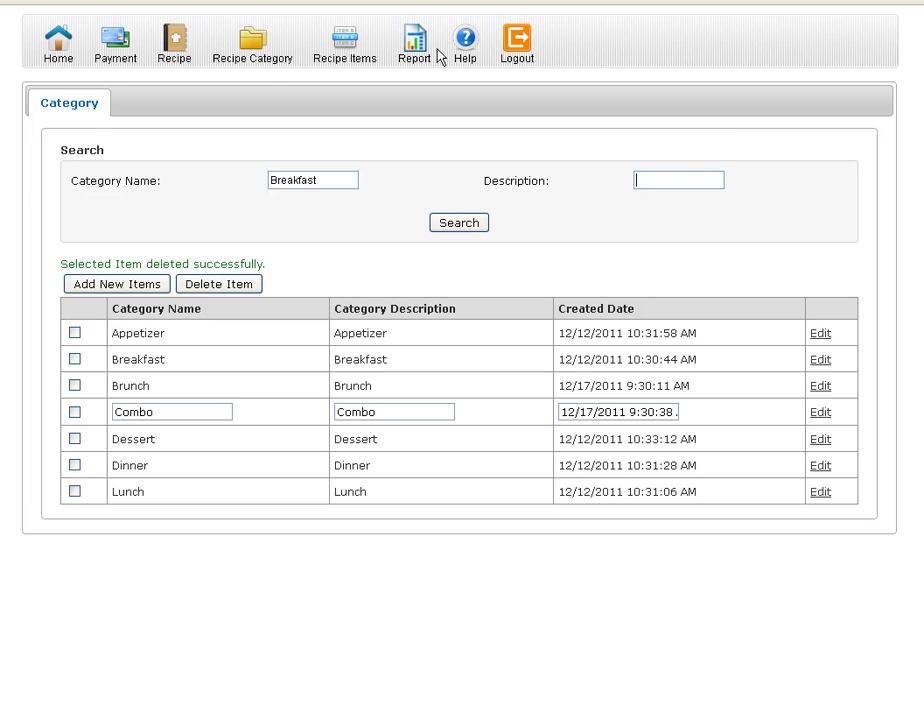
mouse_move(480, 248)
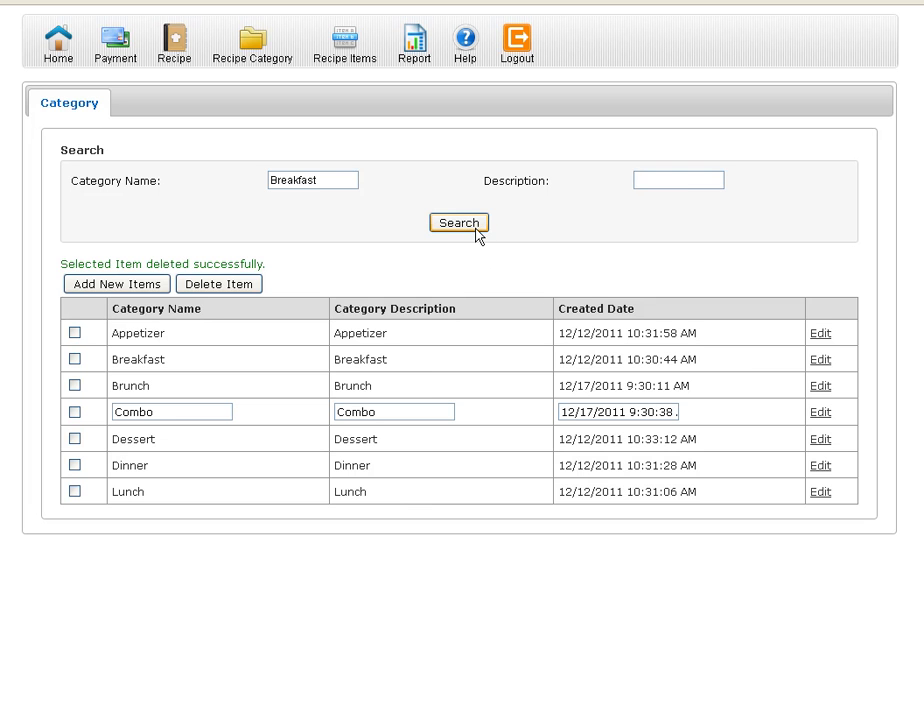
click(460, 222)
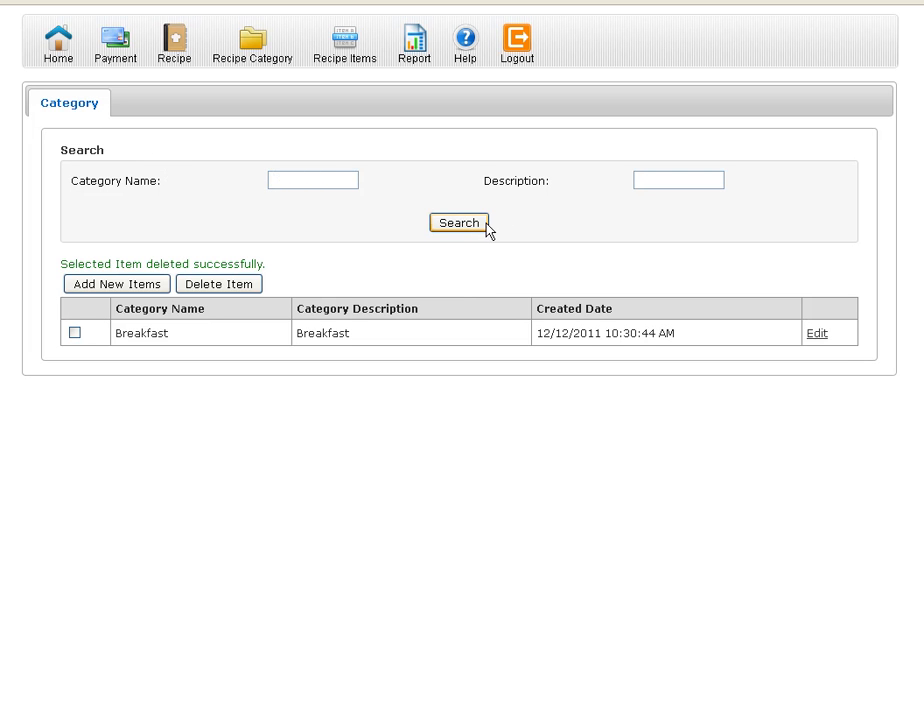
click(458, 222)
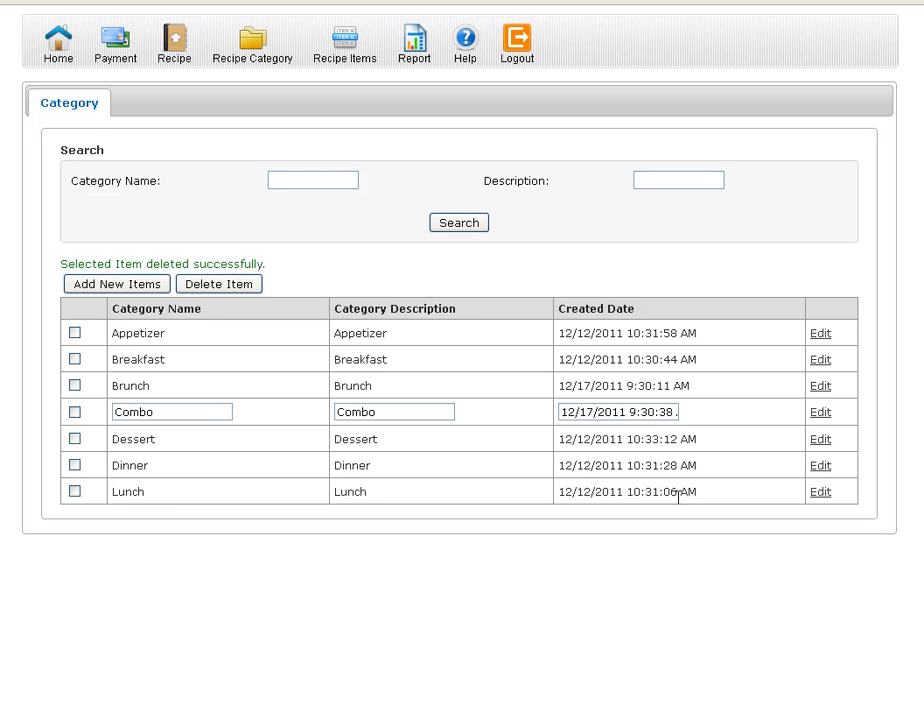
mouse_move(676, 492)
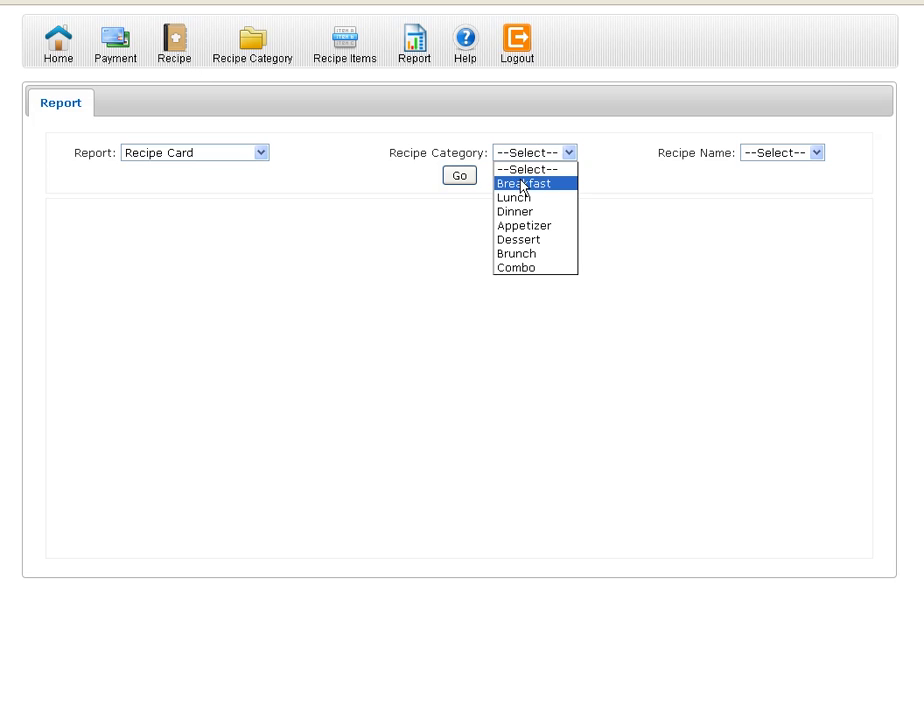
- Request the recipe card report for Lunch category, Buffalo Wings recipe
click(512, 198)
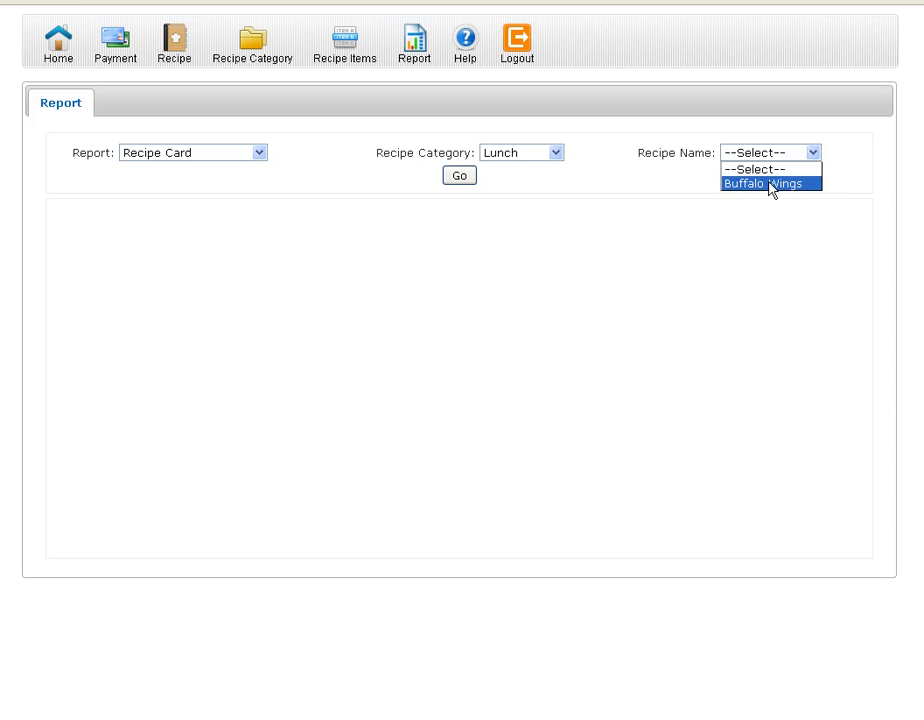
click(764, 182)
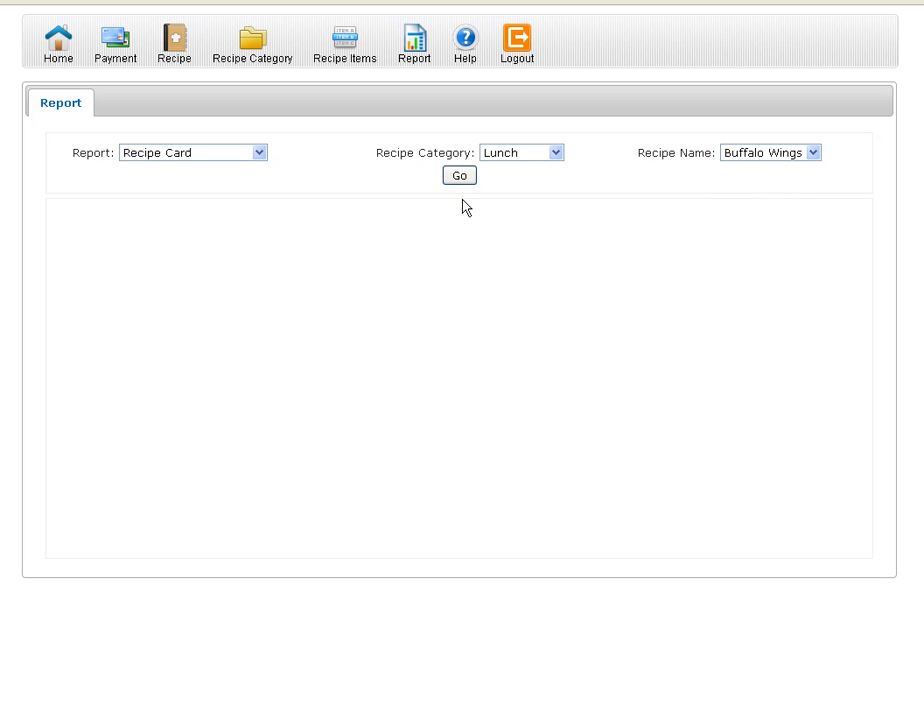
click(460, 176)
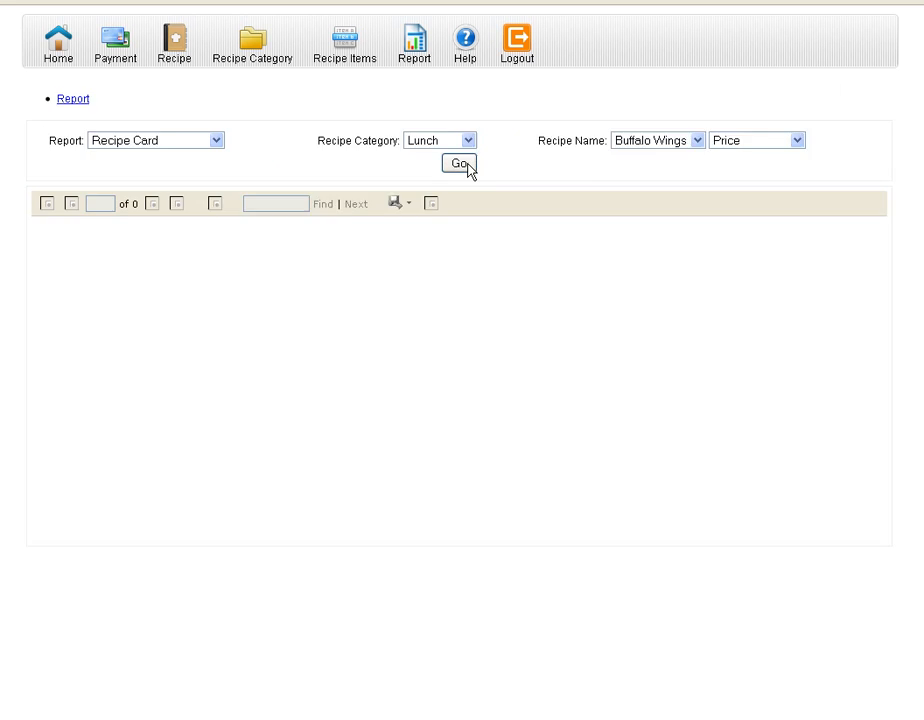
click(460, 164)
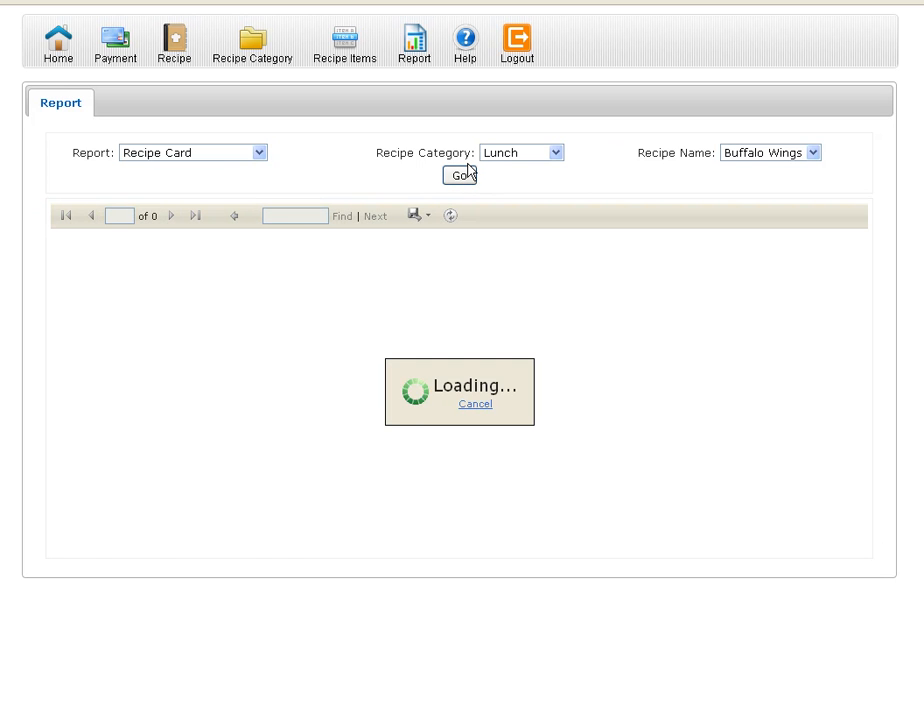
- View the loaded Buffalo Wings recipe card and peek at the export format list
click(458, 174)
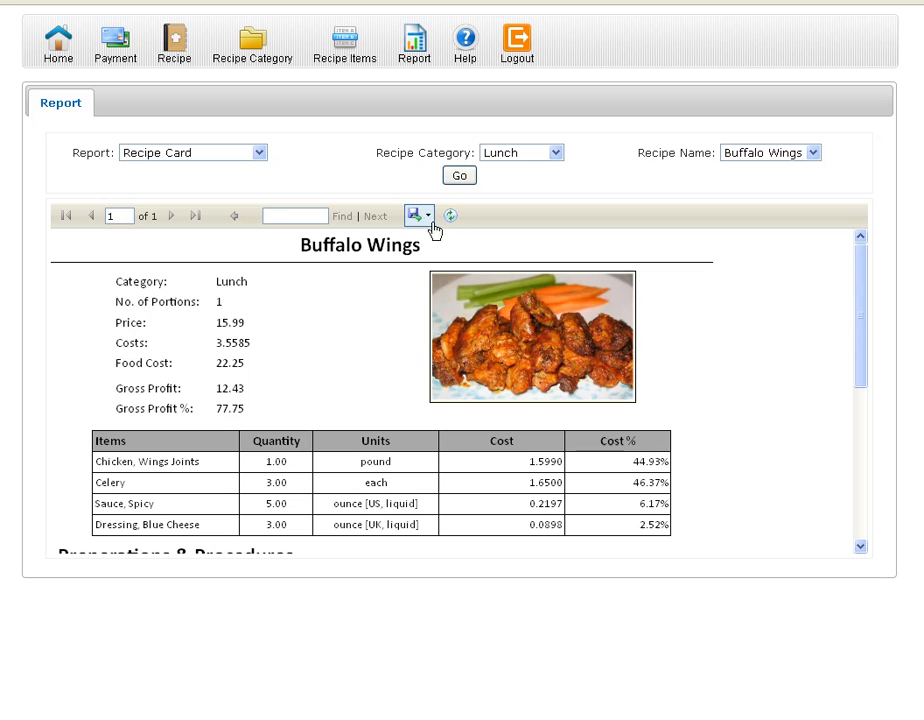
click(416, 216)
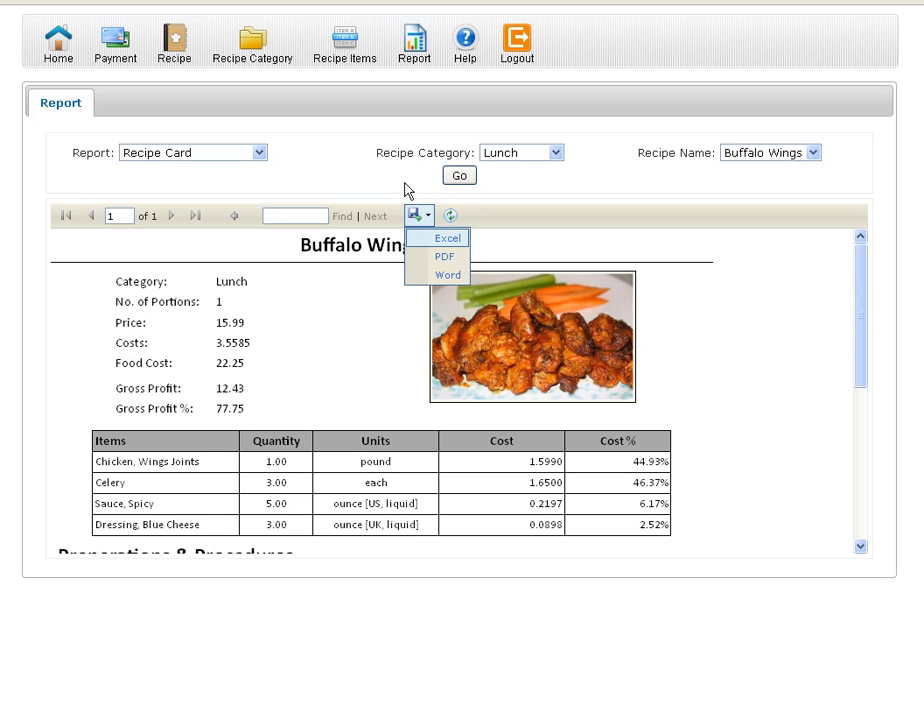
mouse_move(444, 238)
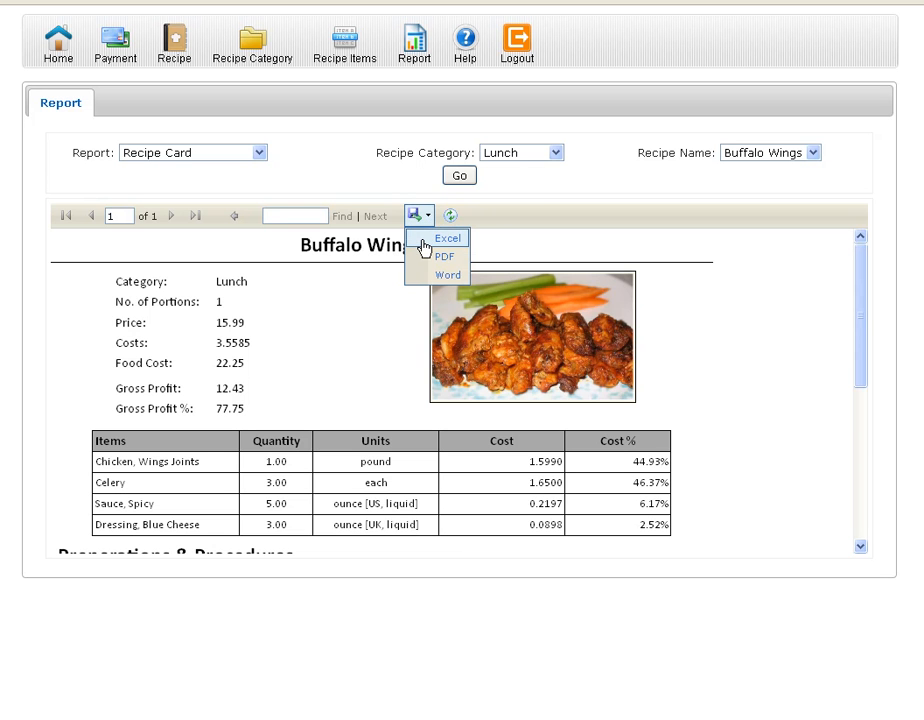
mouse_move(448, 276)
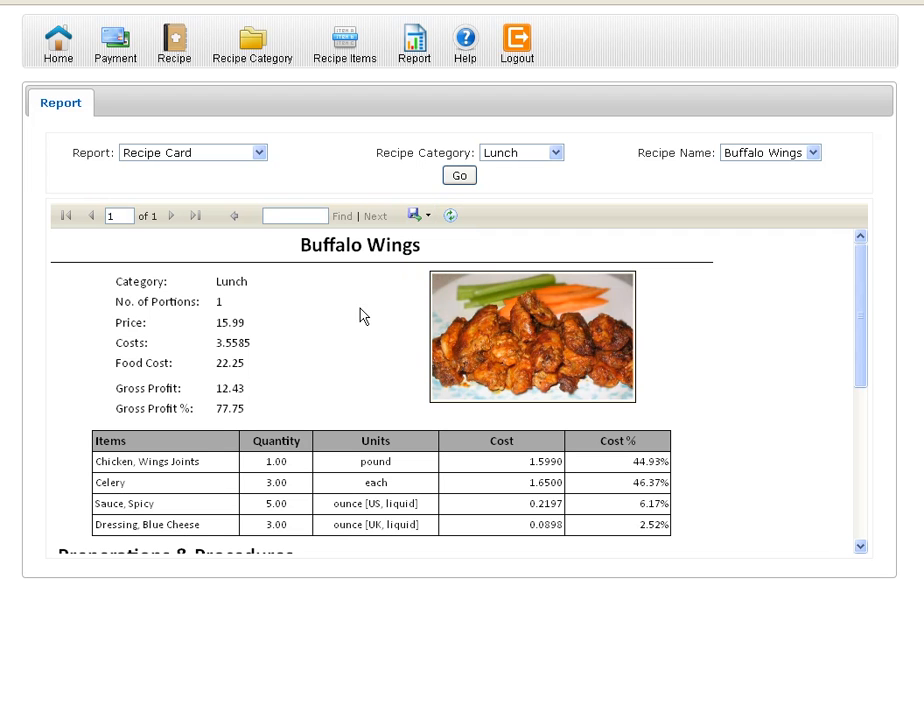
mouse_move(360, 296)
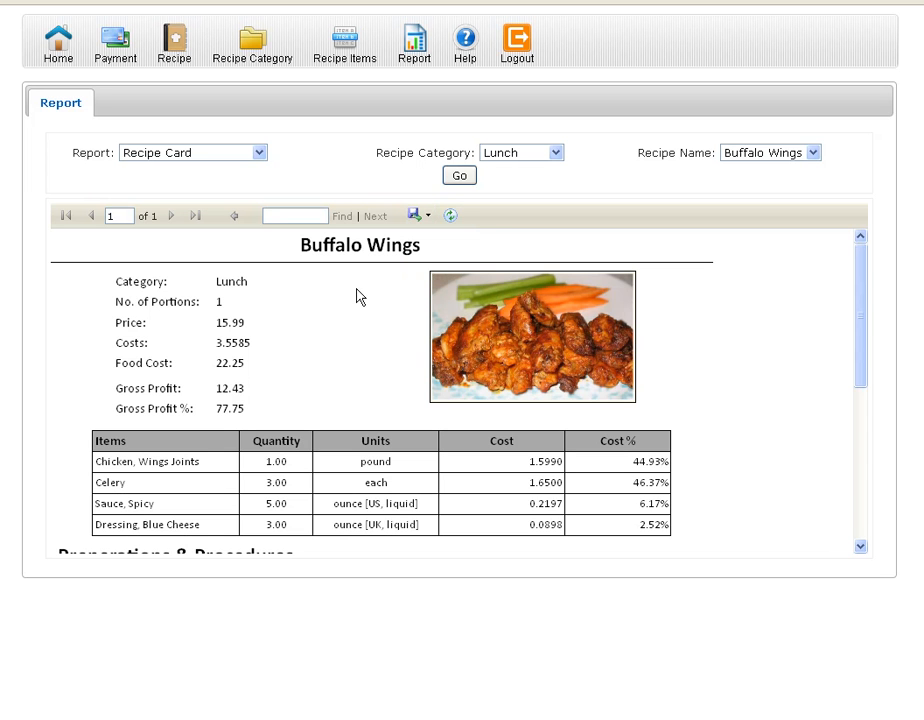